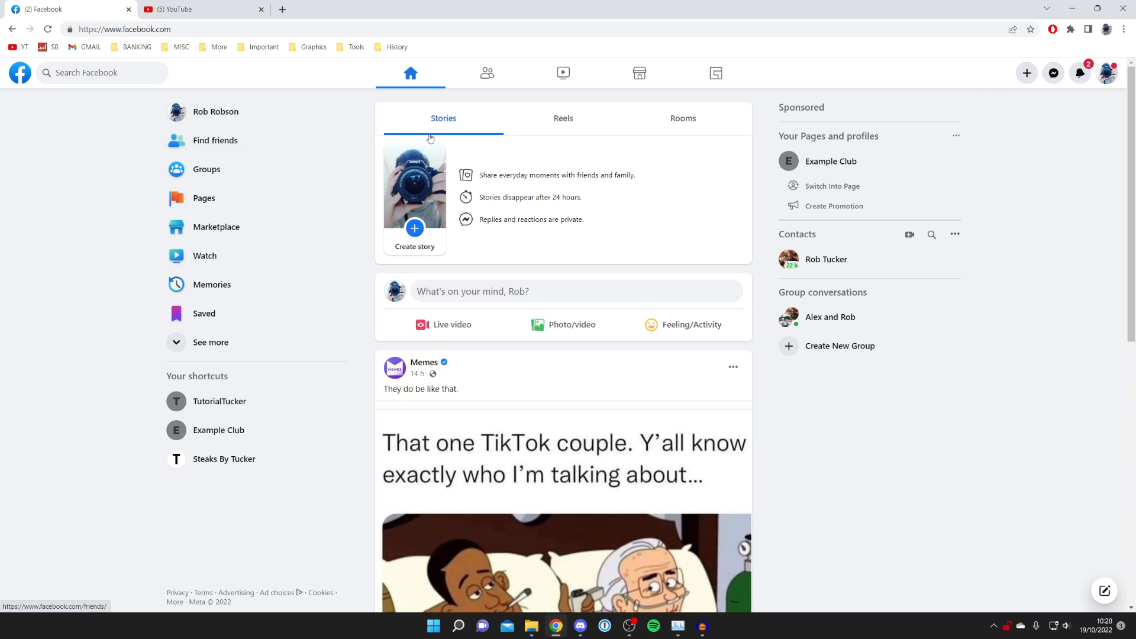
pyautogui.moveTo(200, 207)
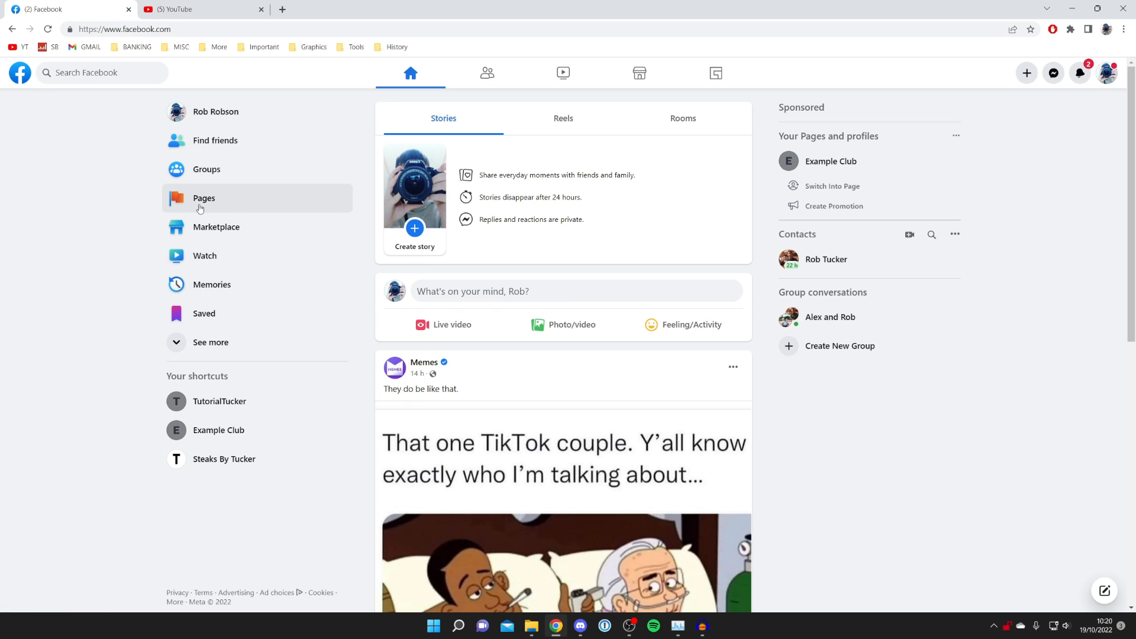
pyautogui.moveTo(207, 204)
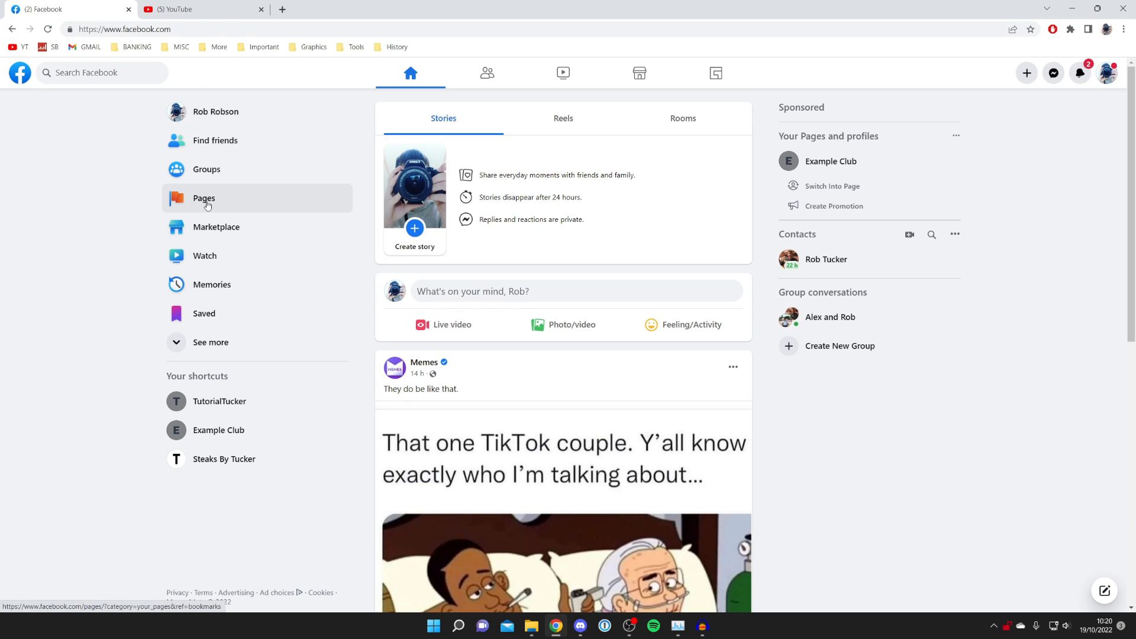
# Show the managed Pages list with TutorialTucker, Example Club and Steaks By Tucker
pyautogui.click(204, 199)
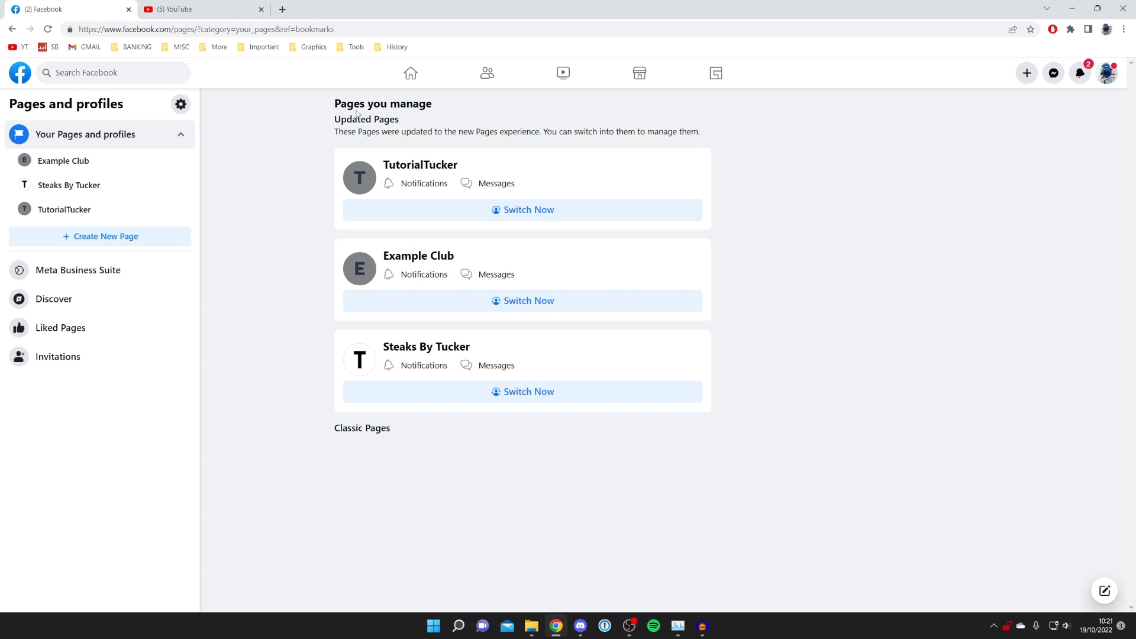
pyautogui.moveTo(530, 424)
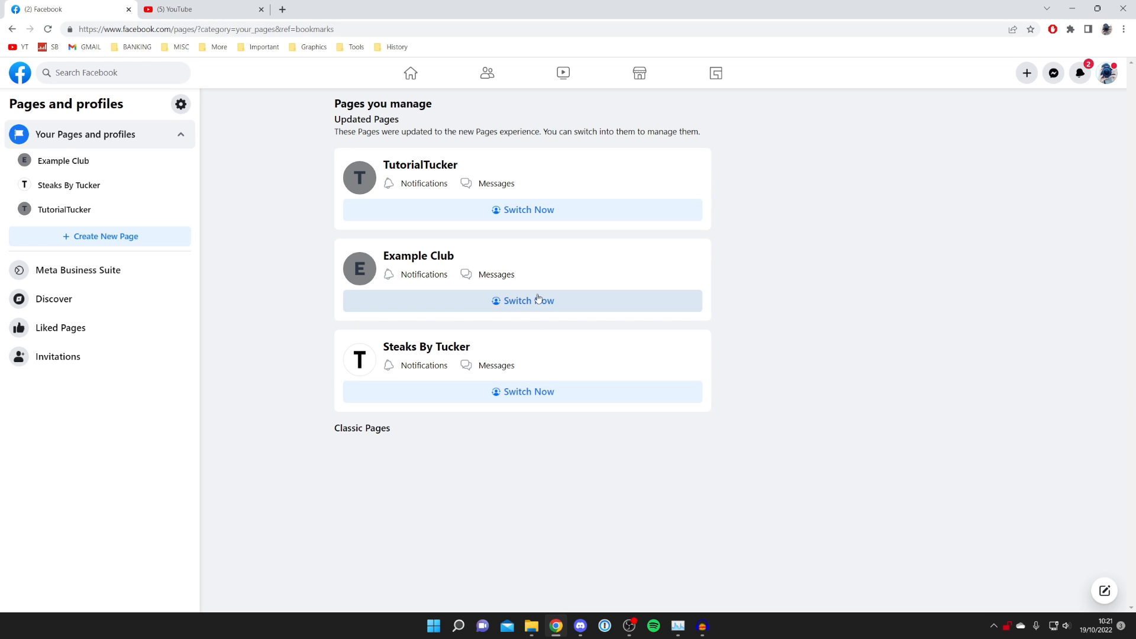
# Switch the account to act as the Example Club Page, accepting the update notice
pyautogui.click(528, 301)
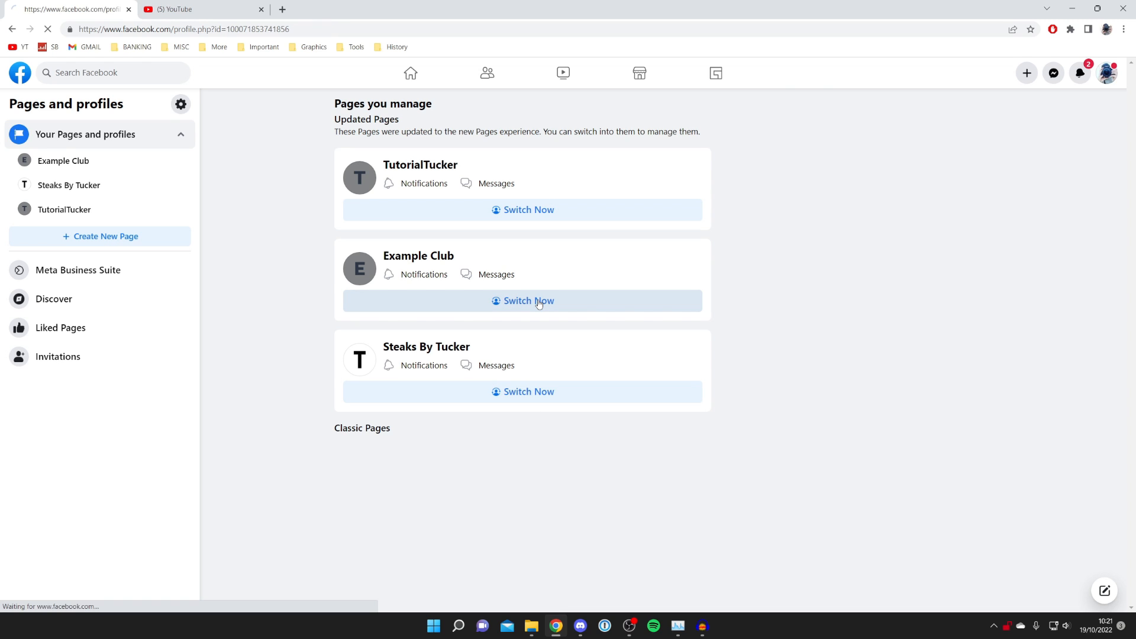
pyautogui.click(523, 300)
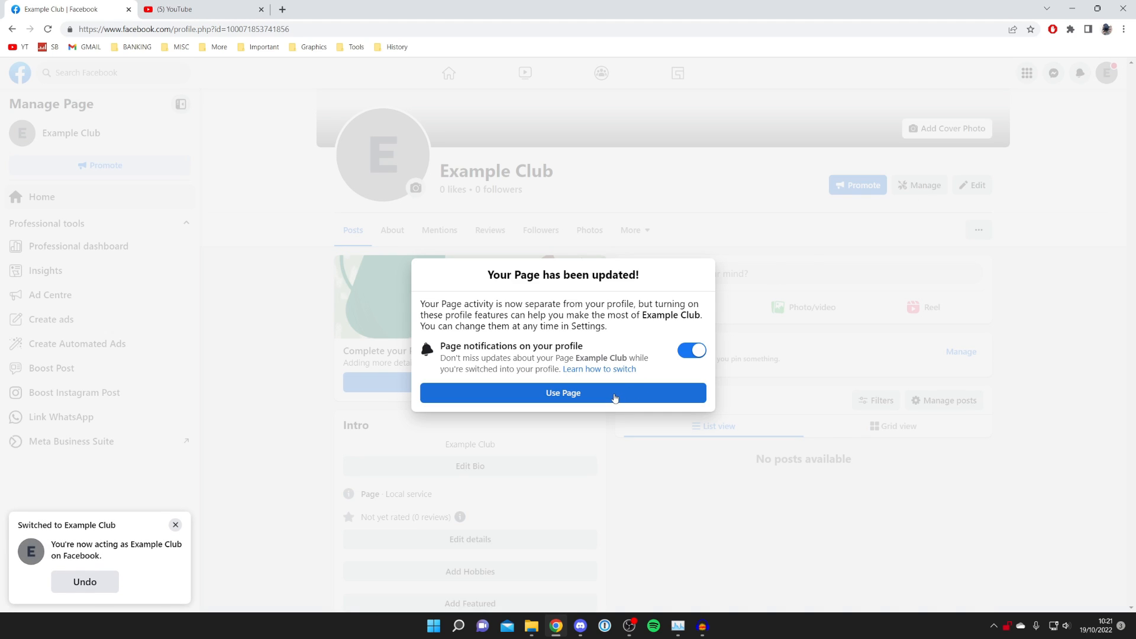
pyautogui.click(564, 393)
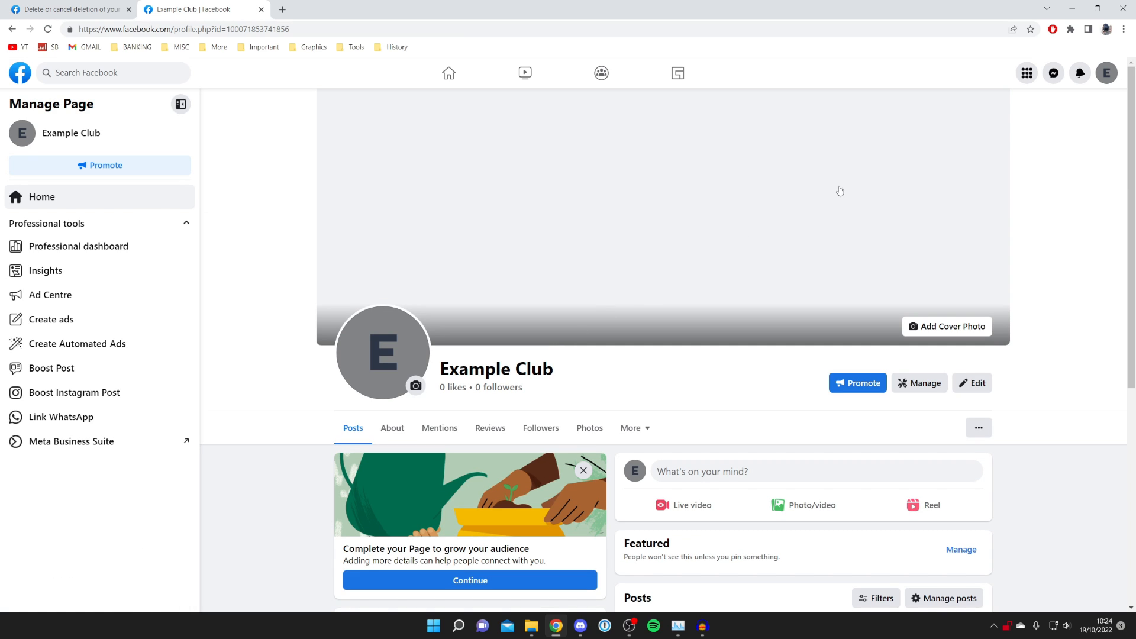
# Reach the Example Club Page's Privacy Settings and Tools via Settings & privacy
pyautogui.click(1106, 72)
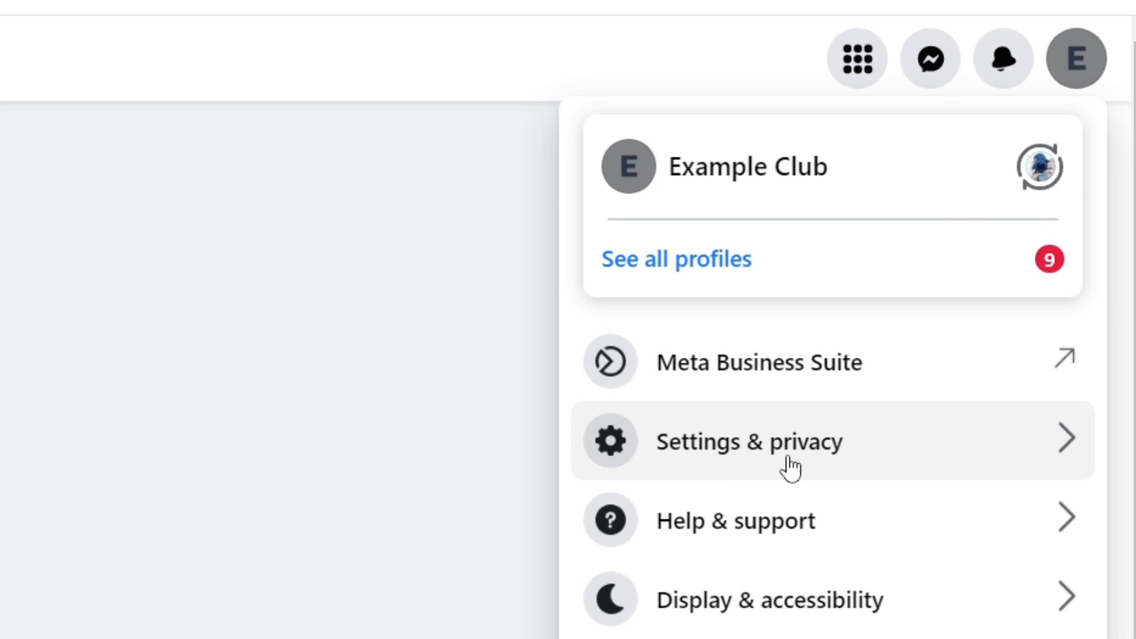
pyautogui.click(747, 443)
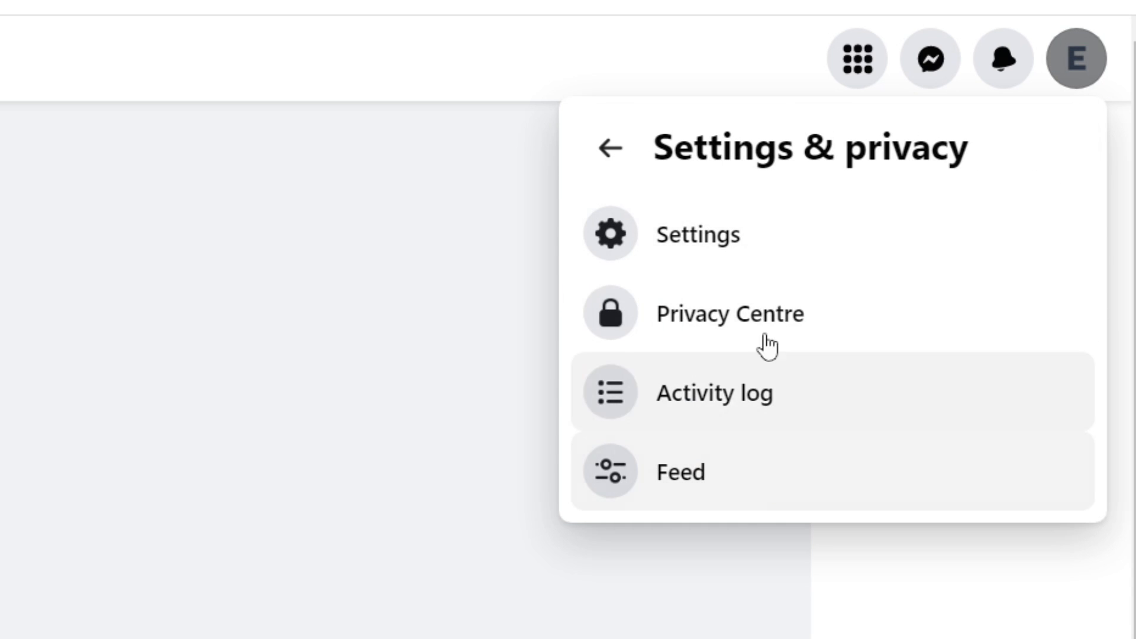
pyautogui.click(699, 234)
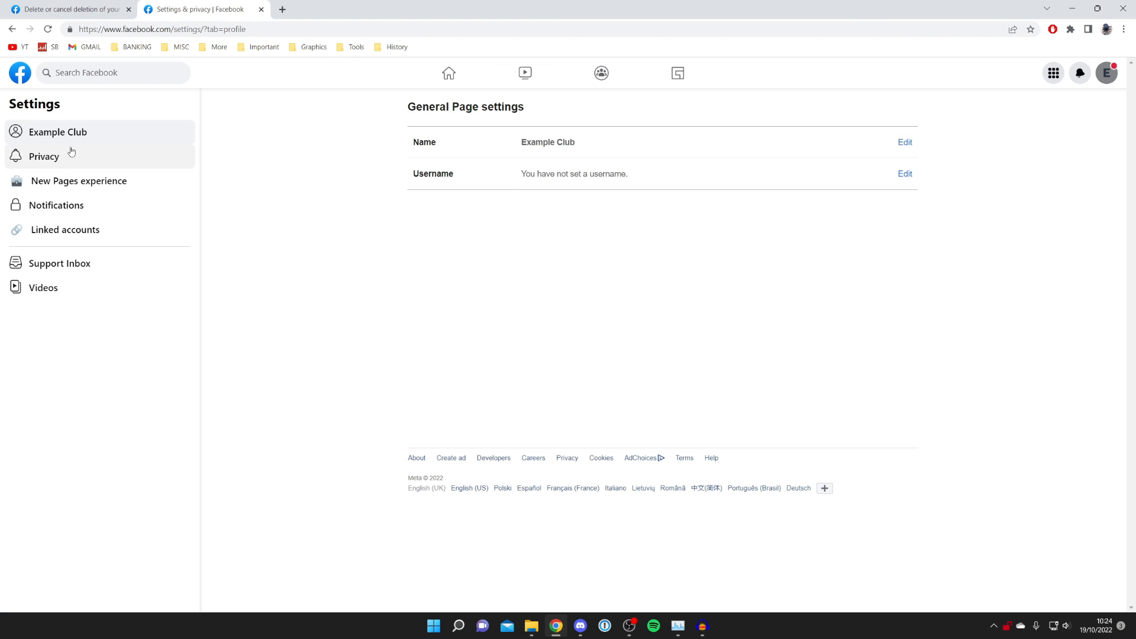
pyautogui.click(45, 156)
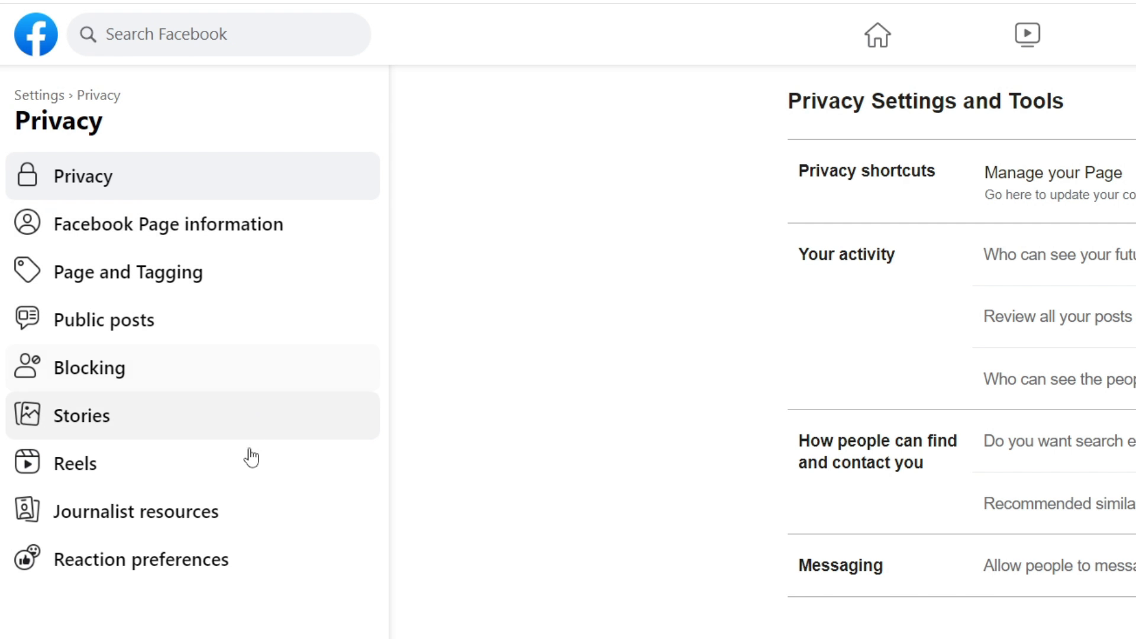
pyautogui.moveTo(156, 241)
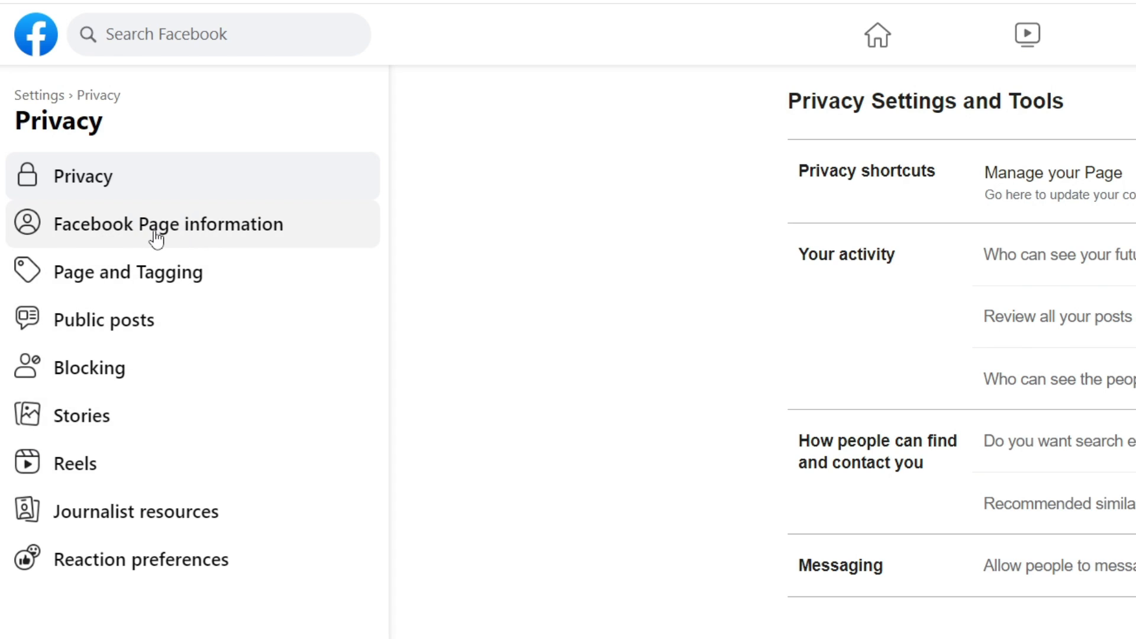
# Choose permanent deletion for Example Club under Deactivation and deletion
pyautogui.click(156, 225)
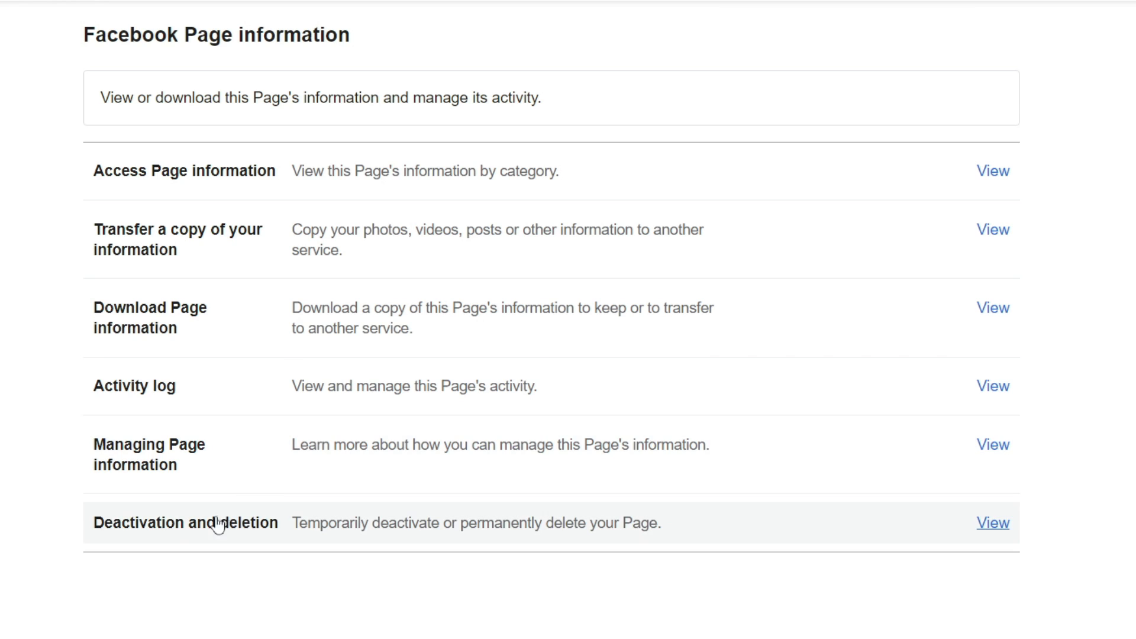
pyautogui.moveTo(1040, 530)
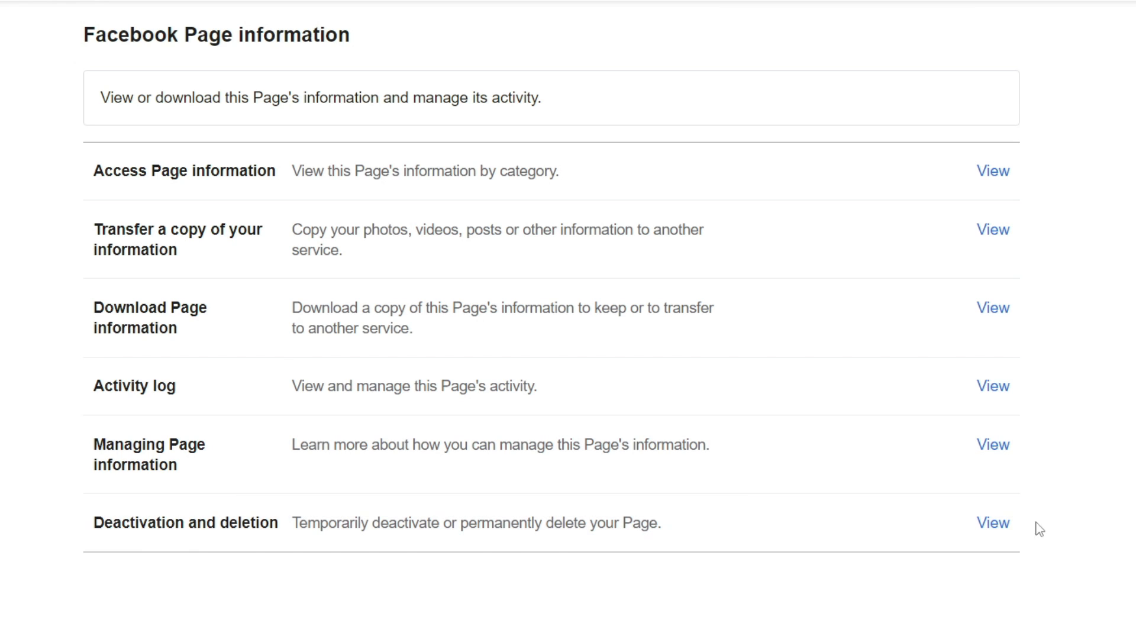
pyautogui.click(993, 523)
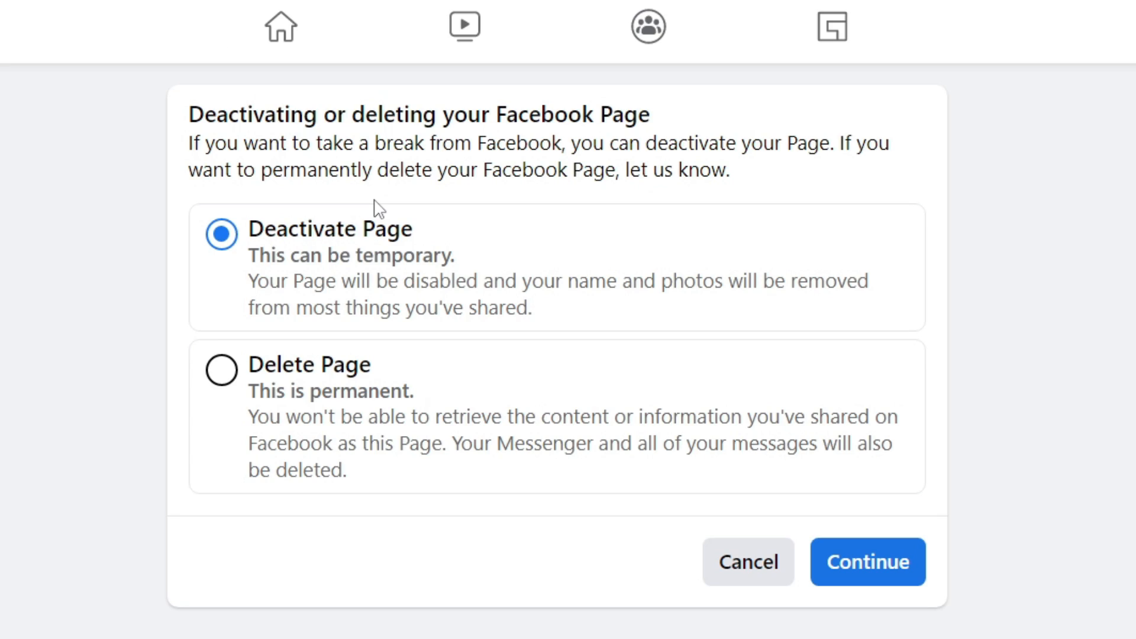
pyautogui.click(221, 369)
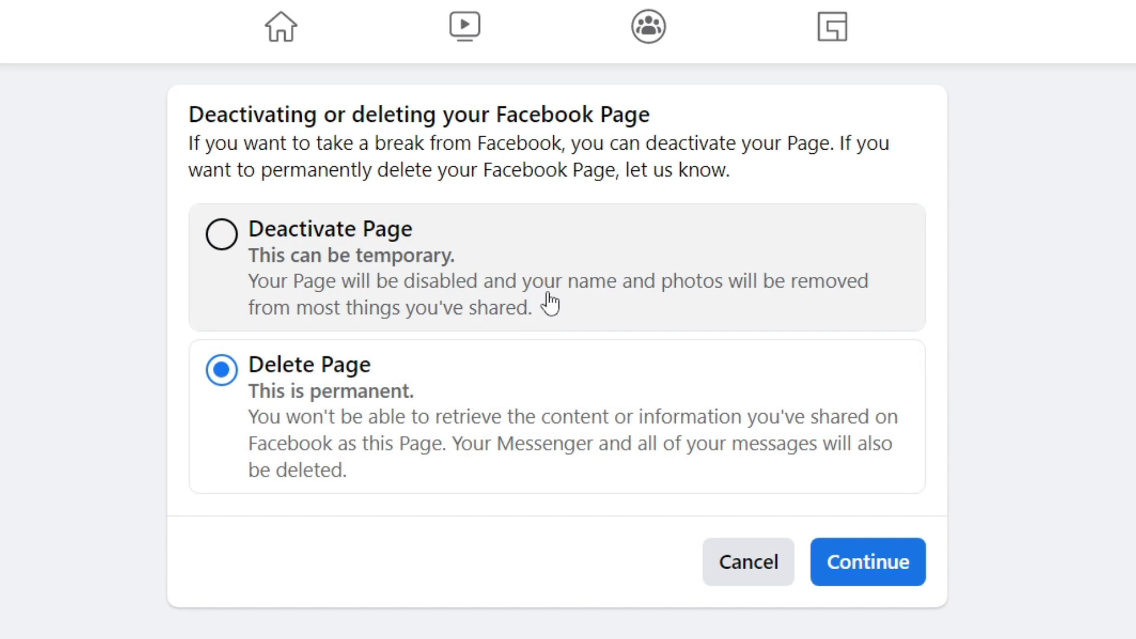
pyautogui.moveTo(869, 574)
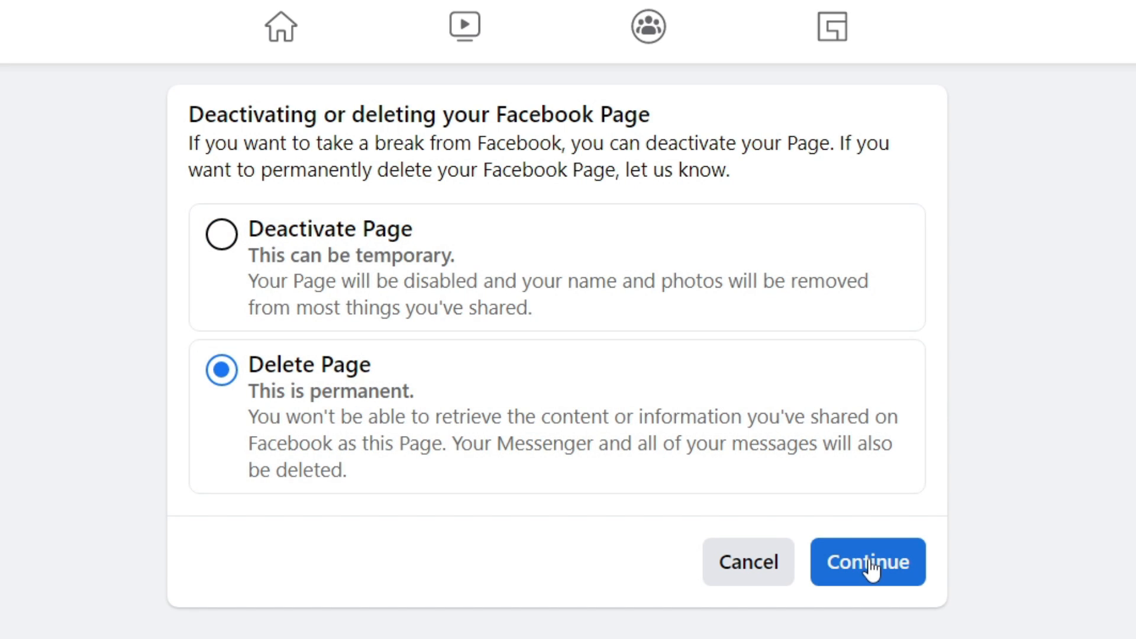
# Continue past the download and transfer offer and begin password confirmation
pyautogui.click(868, 563)
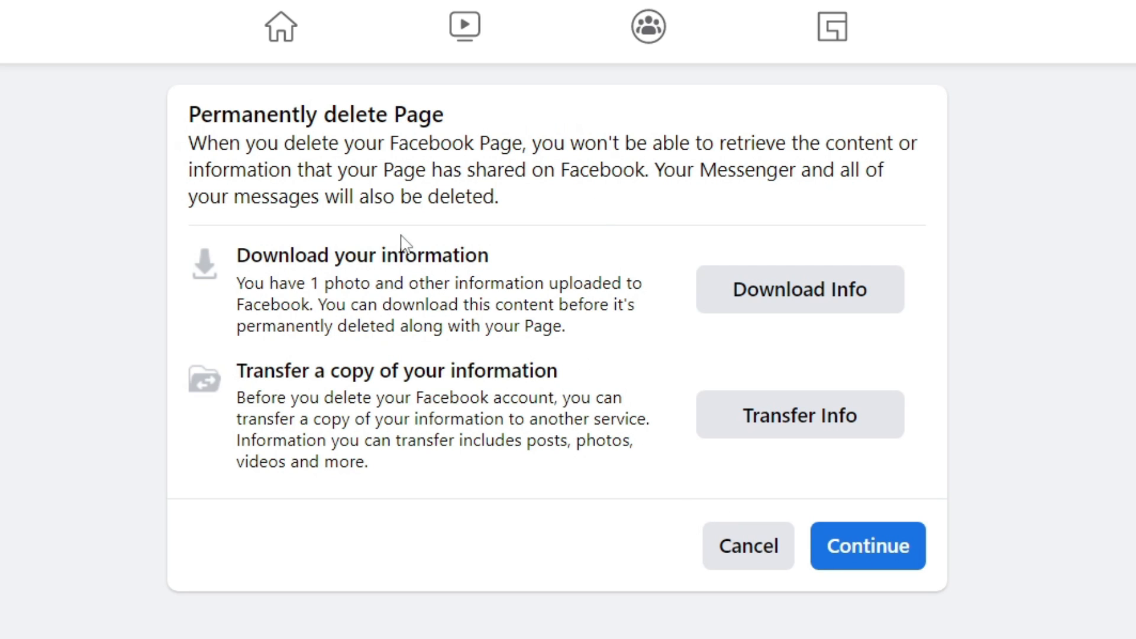
pyautogui.moveTo(384, 241)
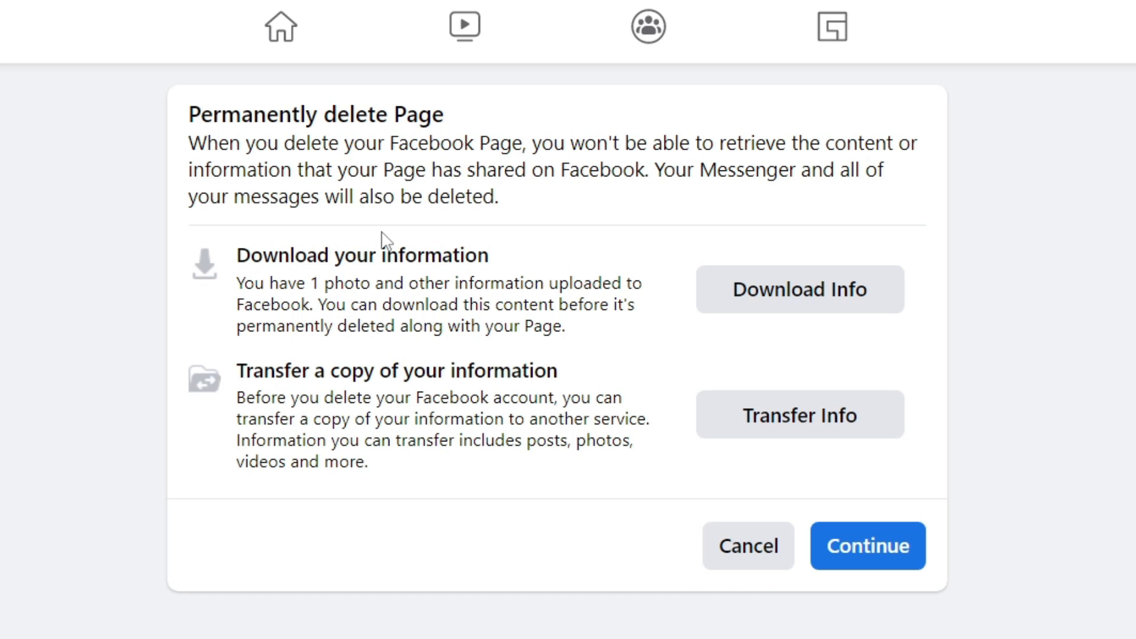
pyautogui.click(868, 547)
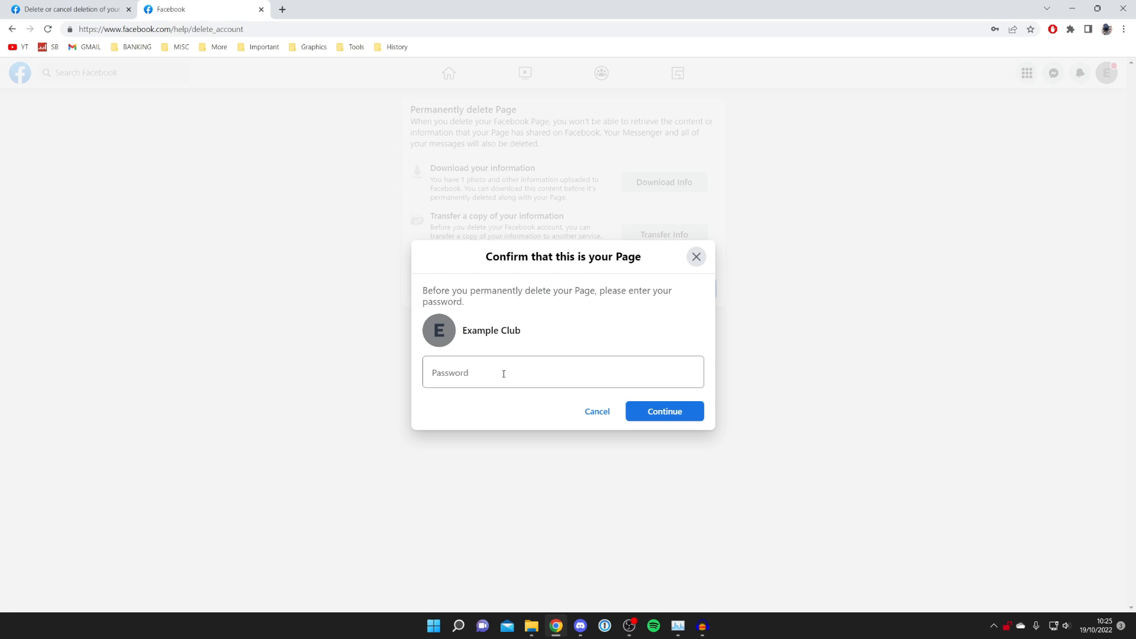
pyautogui.click(665, 412)
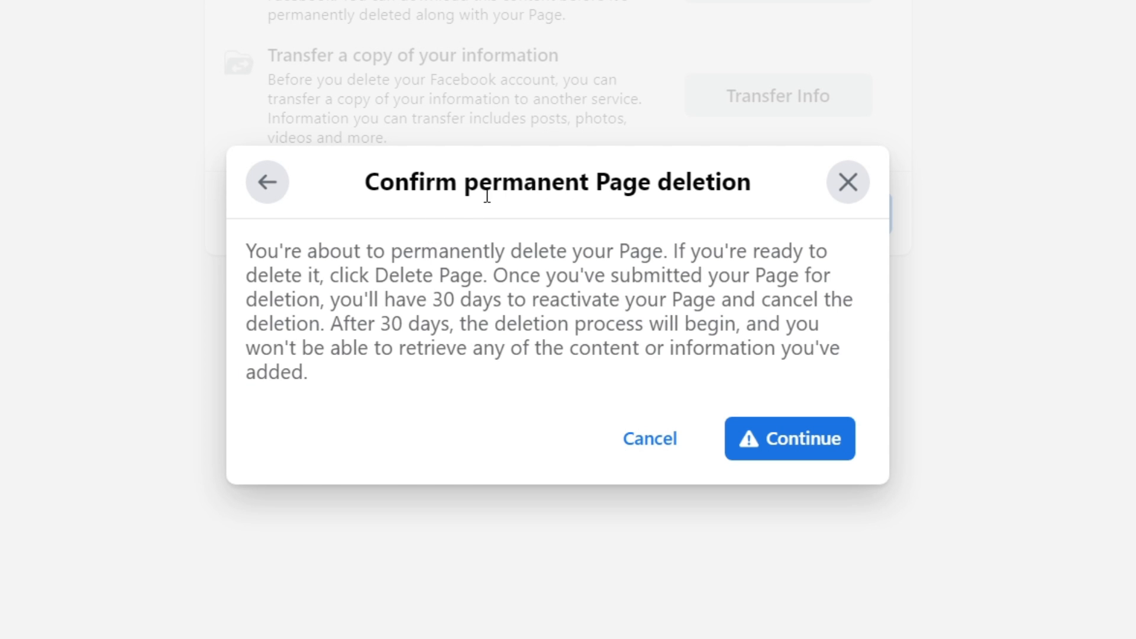
pyautogui.moveTo(569, 229)
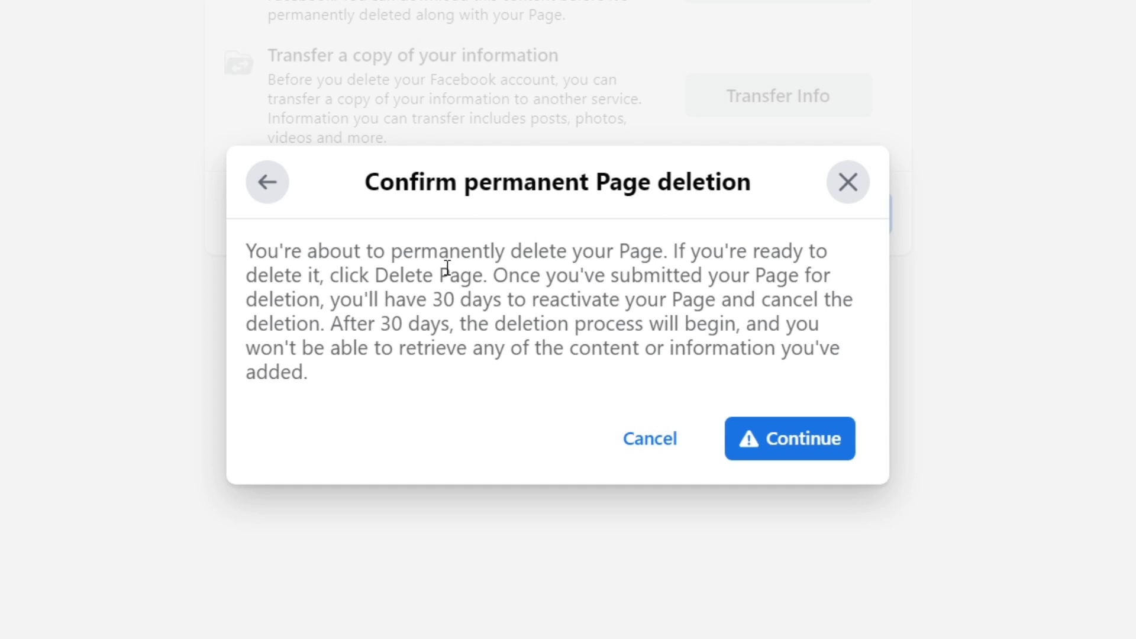
pyautogui.moveTo(678, 263)
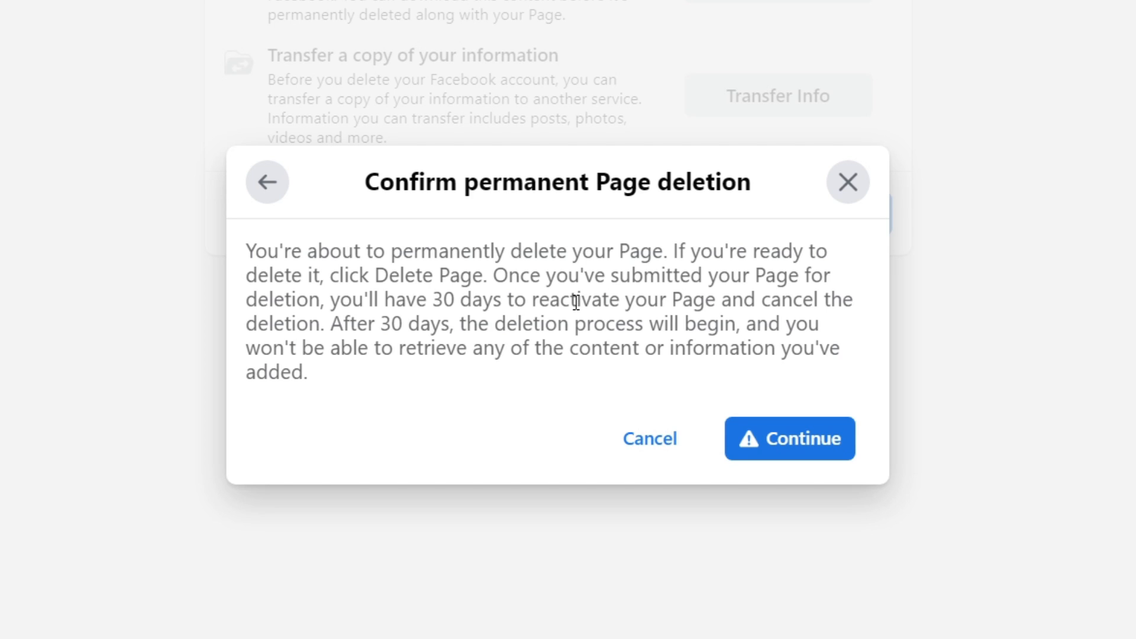
pyautogui.moveTo(587, 282)
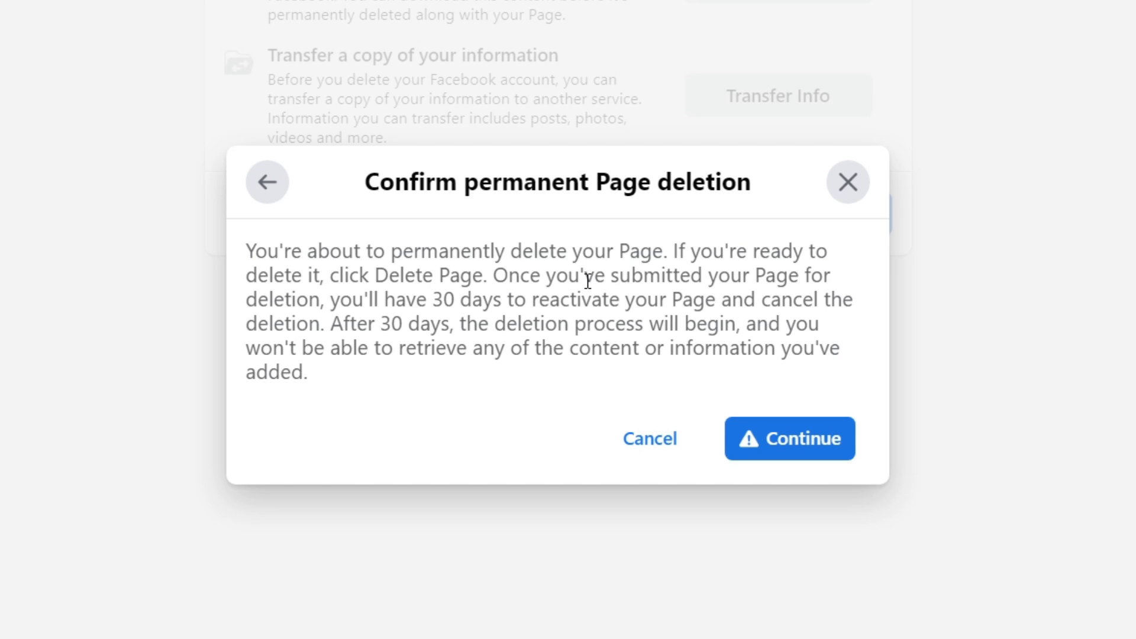
# Confirm permanent deletion of Example Club, leaving 30 days to reactivate
pyautogui.click(791, 438)
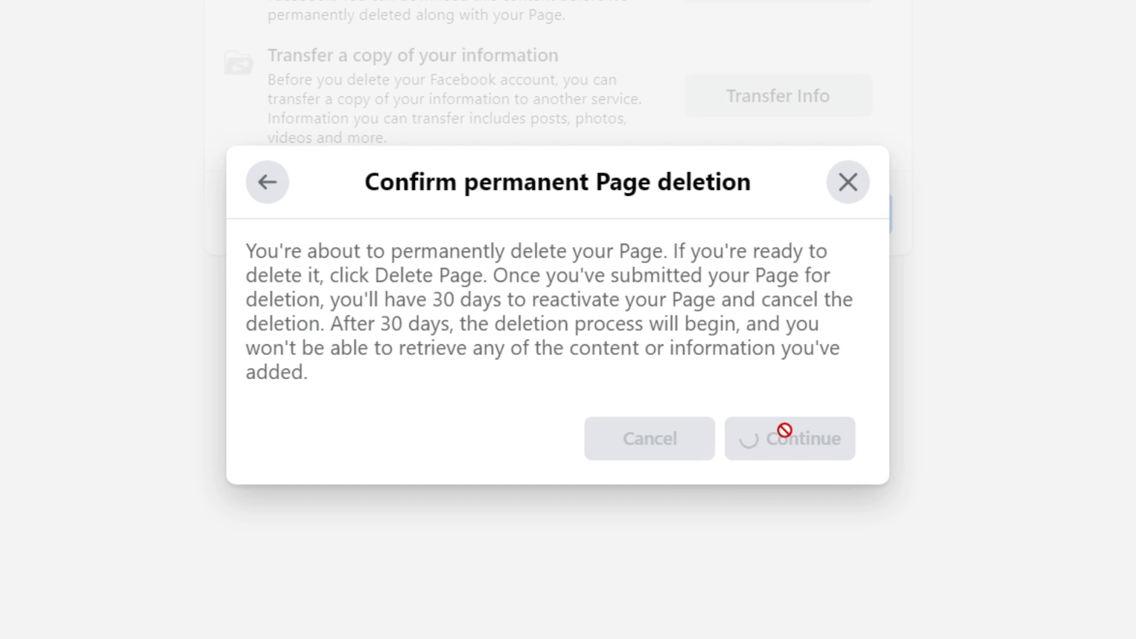